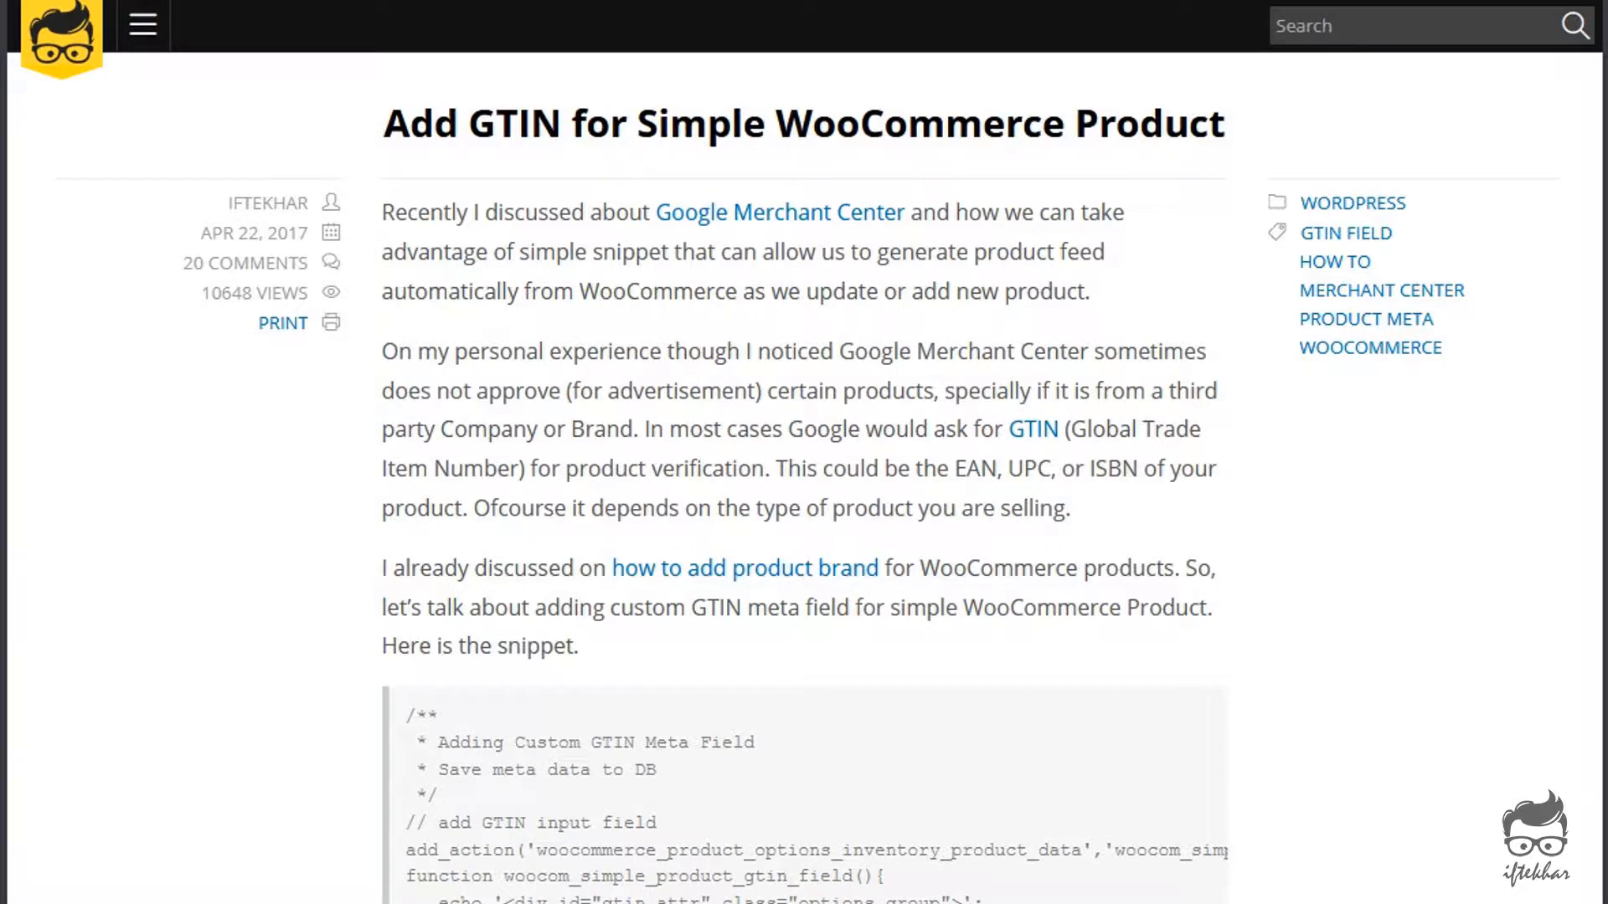
# View the Simple Product's Inventory tab: SKU, stock management, stock status, sold-individually, but no GTIN.
pyautogui.scroll(-3)
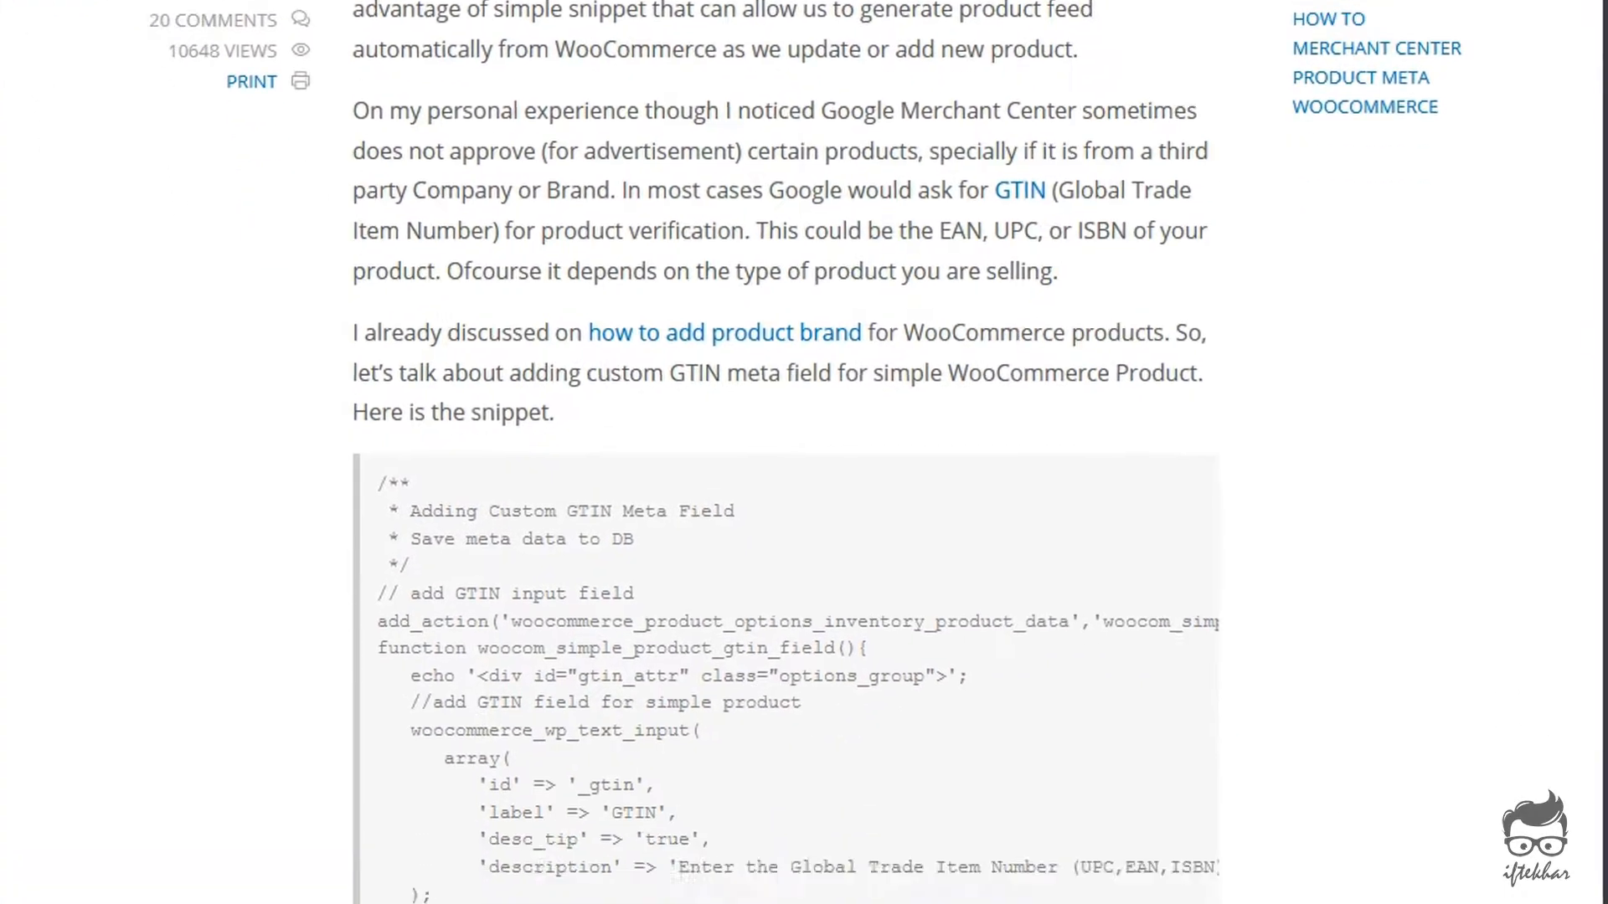
pyautogui.scroll(-3)
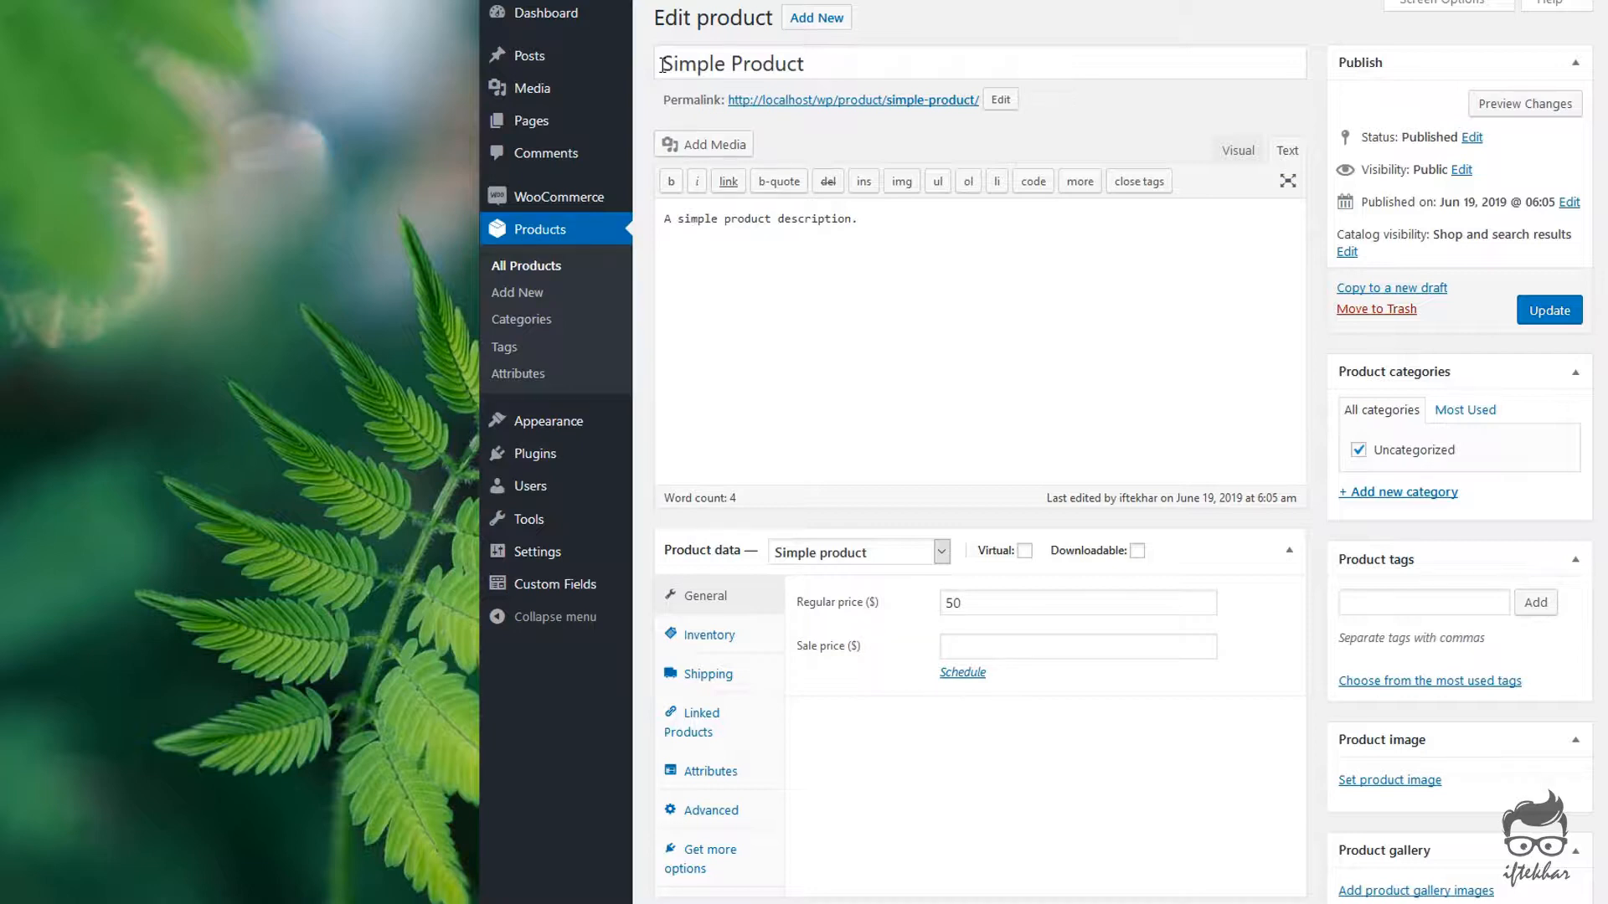
pyautogui.tripleClick(734, 63)
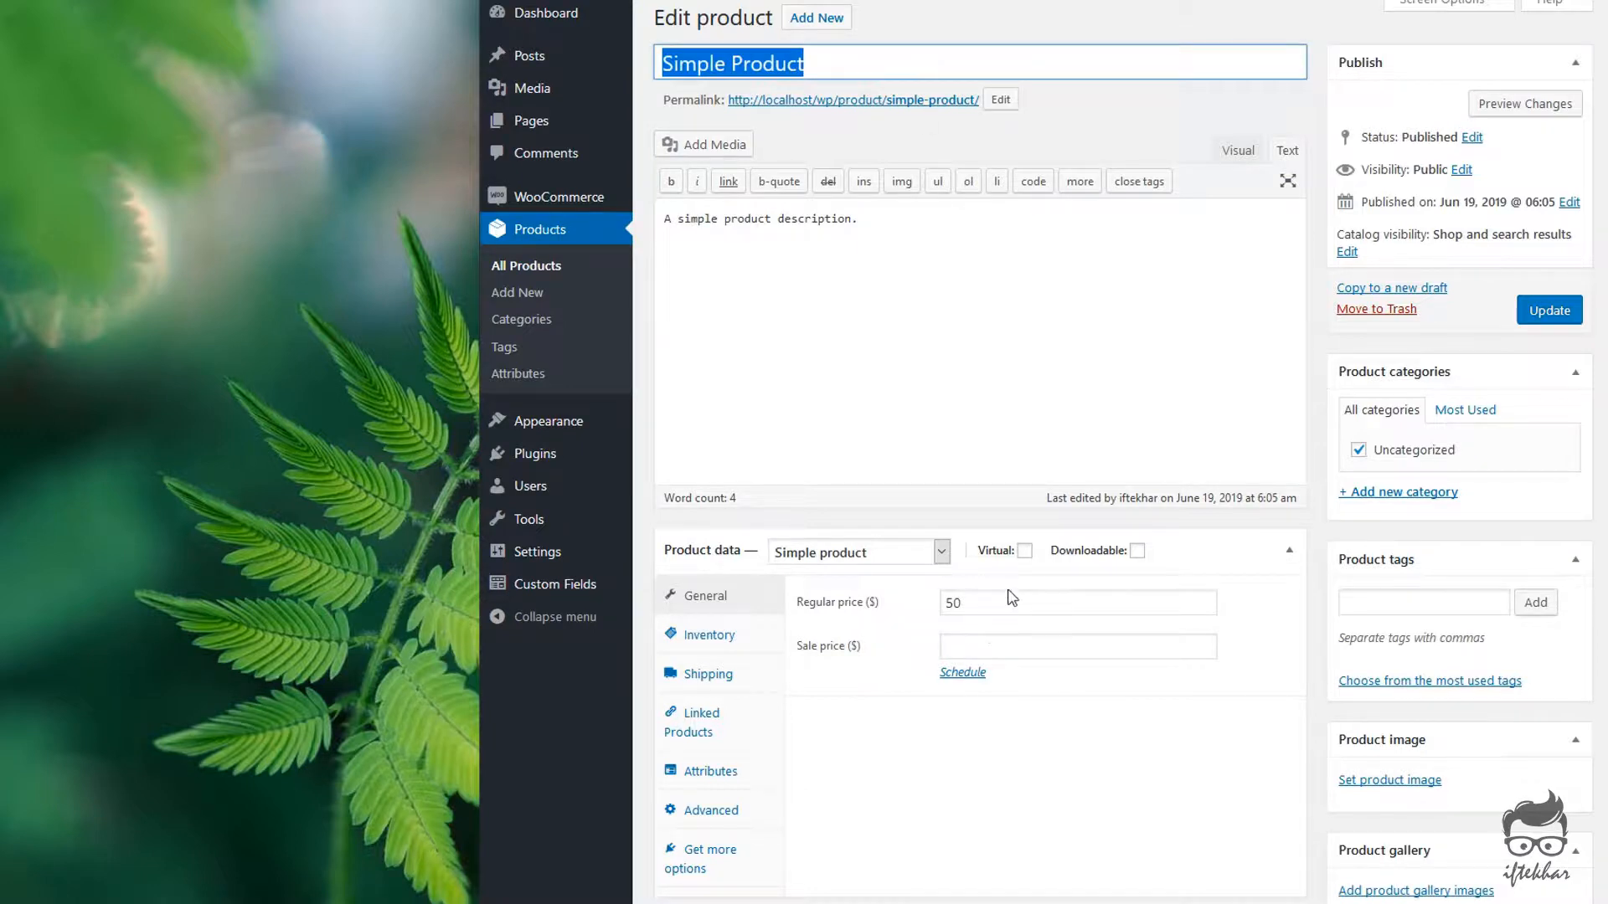
pyautogui.click(708, 634)
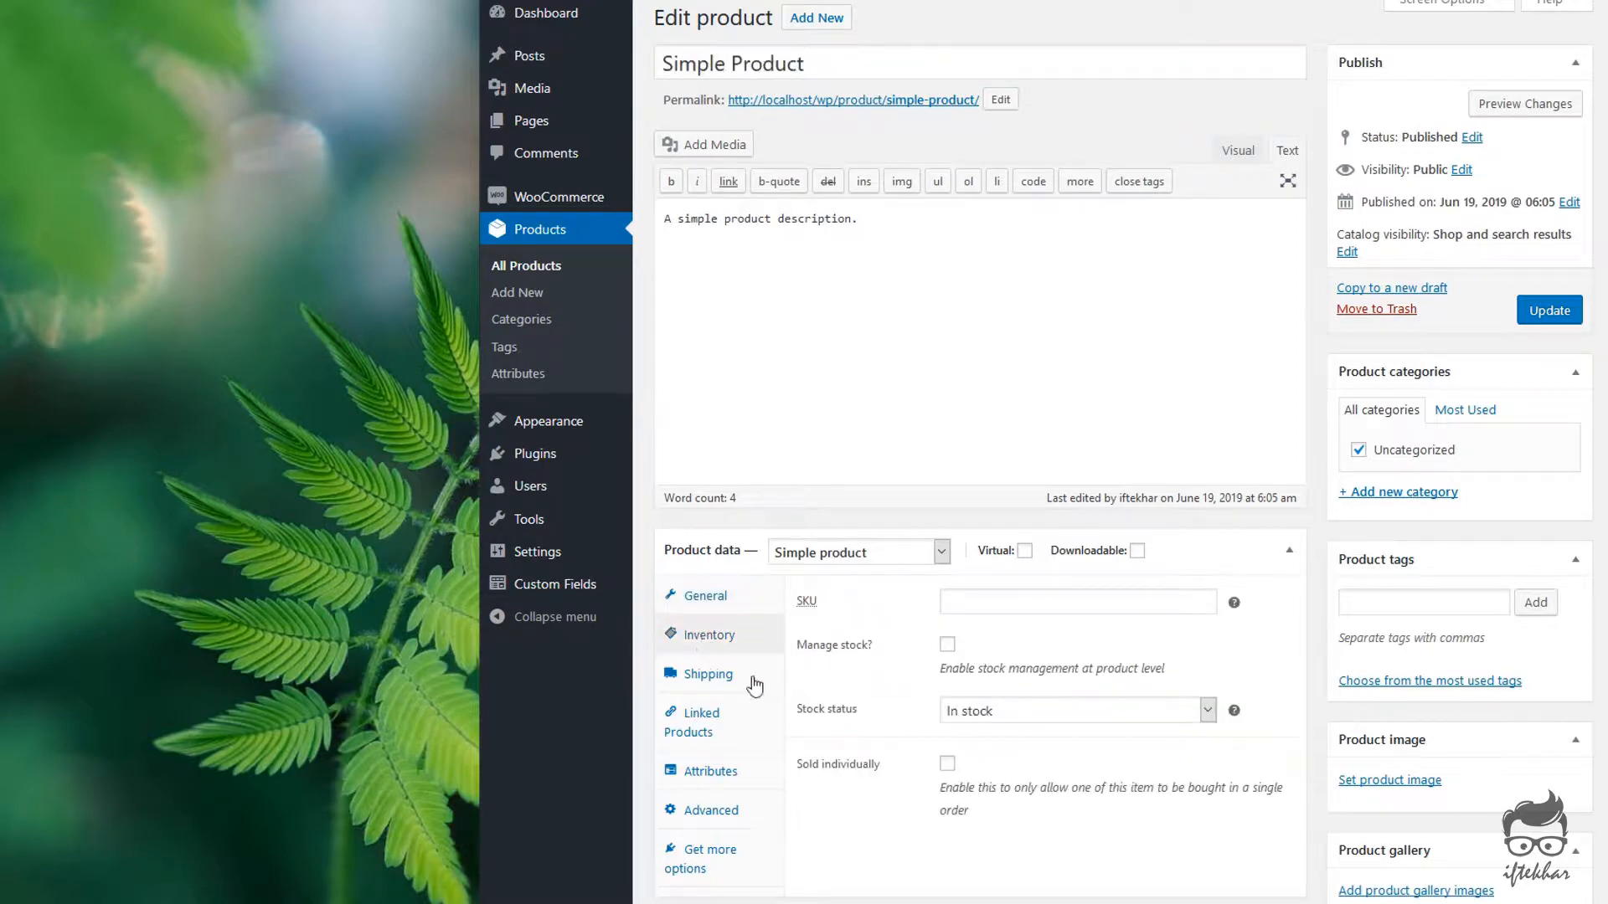
pyautogui.scroll(-3)
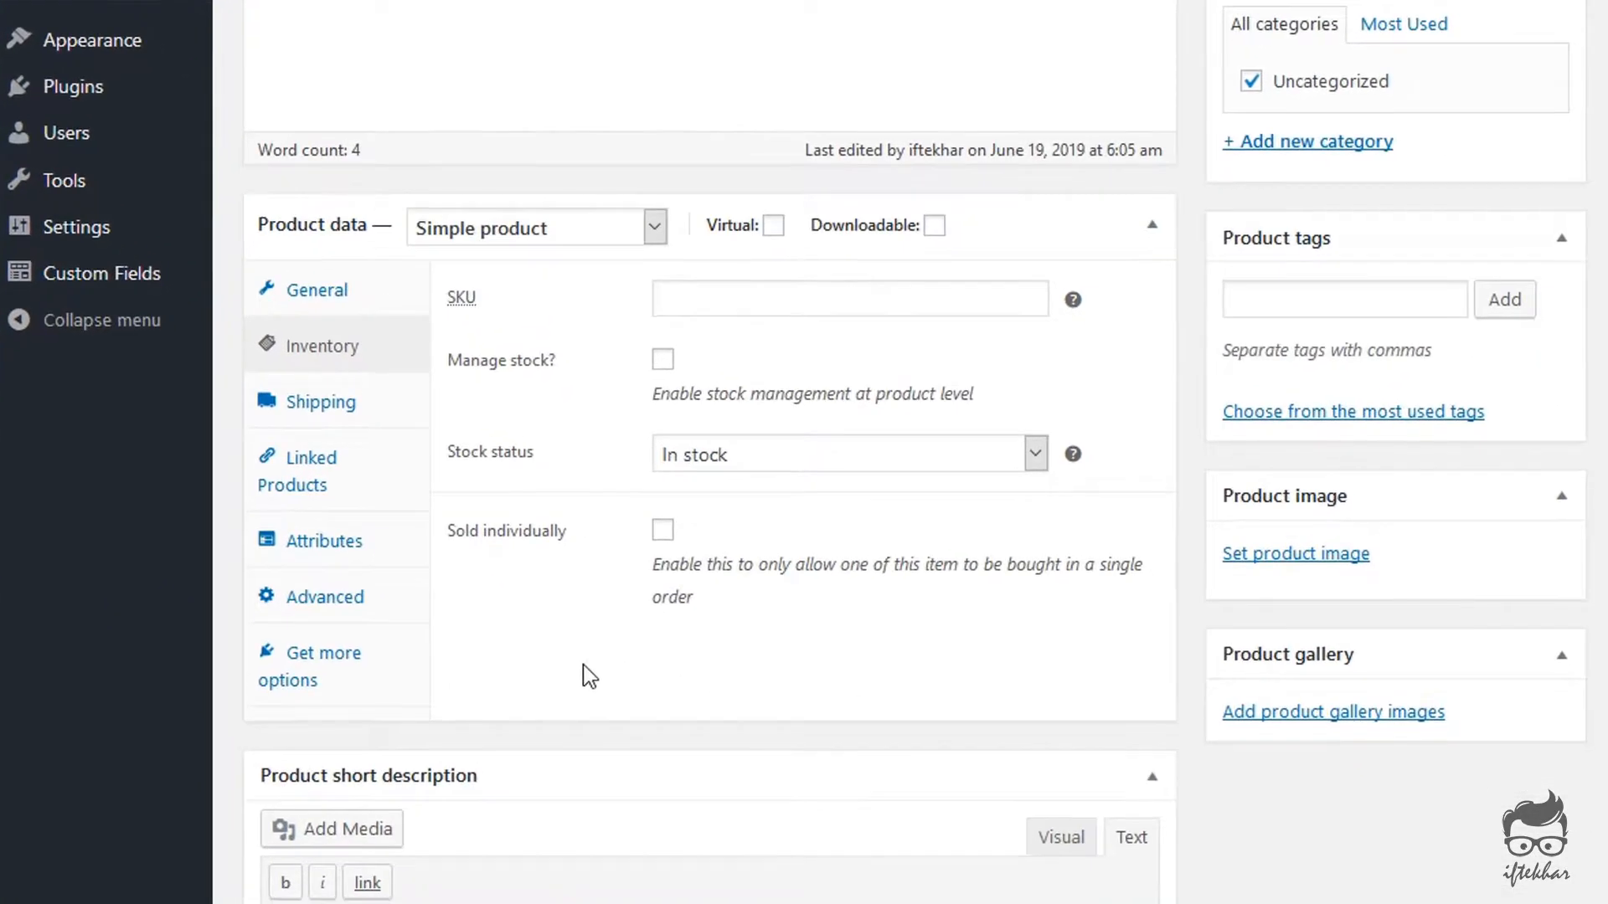
pyautogui.moveTo(974, 679)
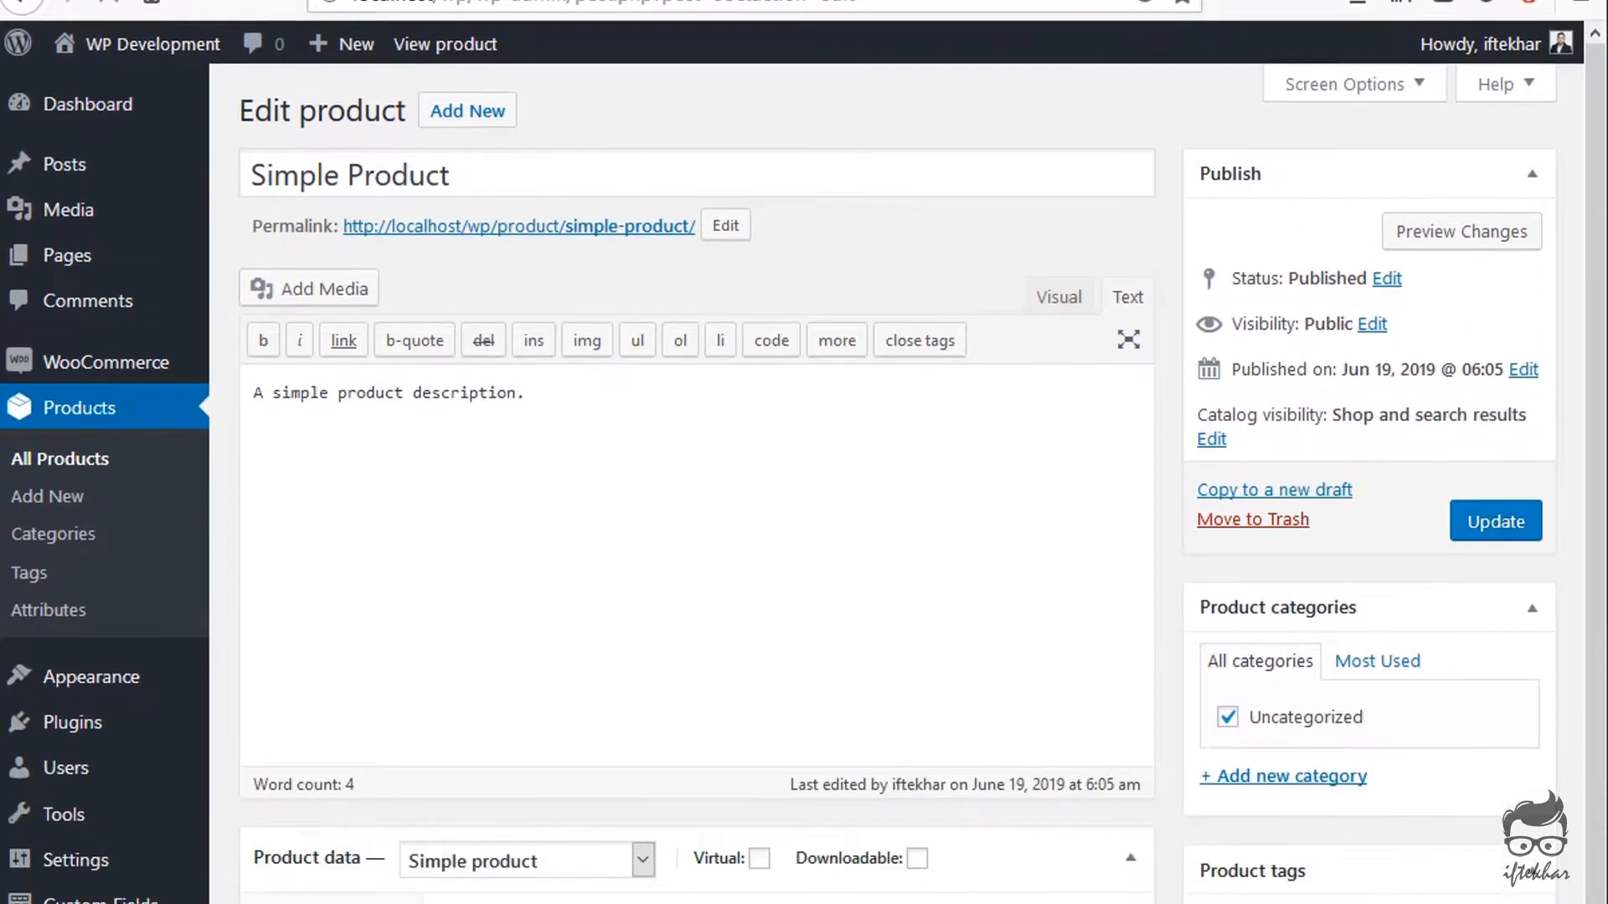
# Enter 898989898 into the GTIN field under Product data > Inventory.
pyautogui.scroll(-3)
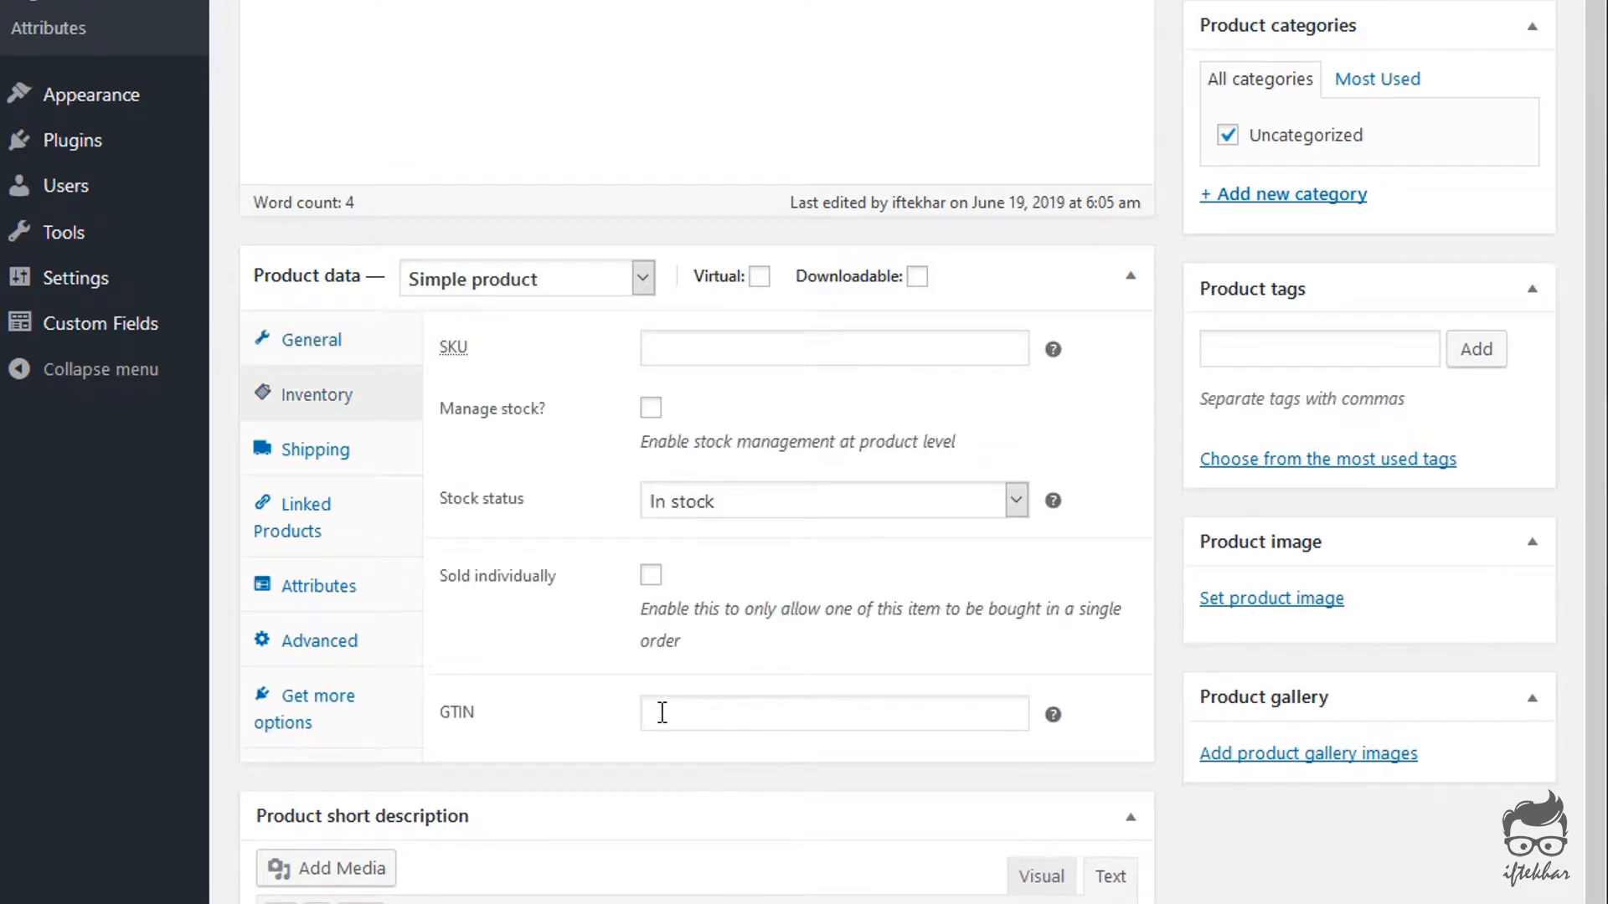
pyautogui.click(833, 713)
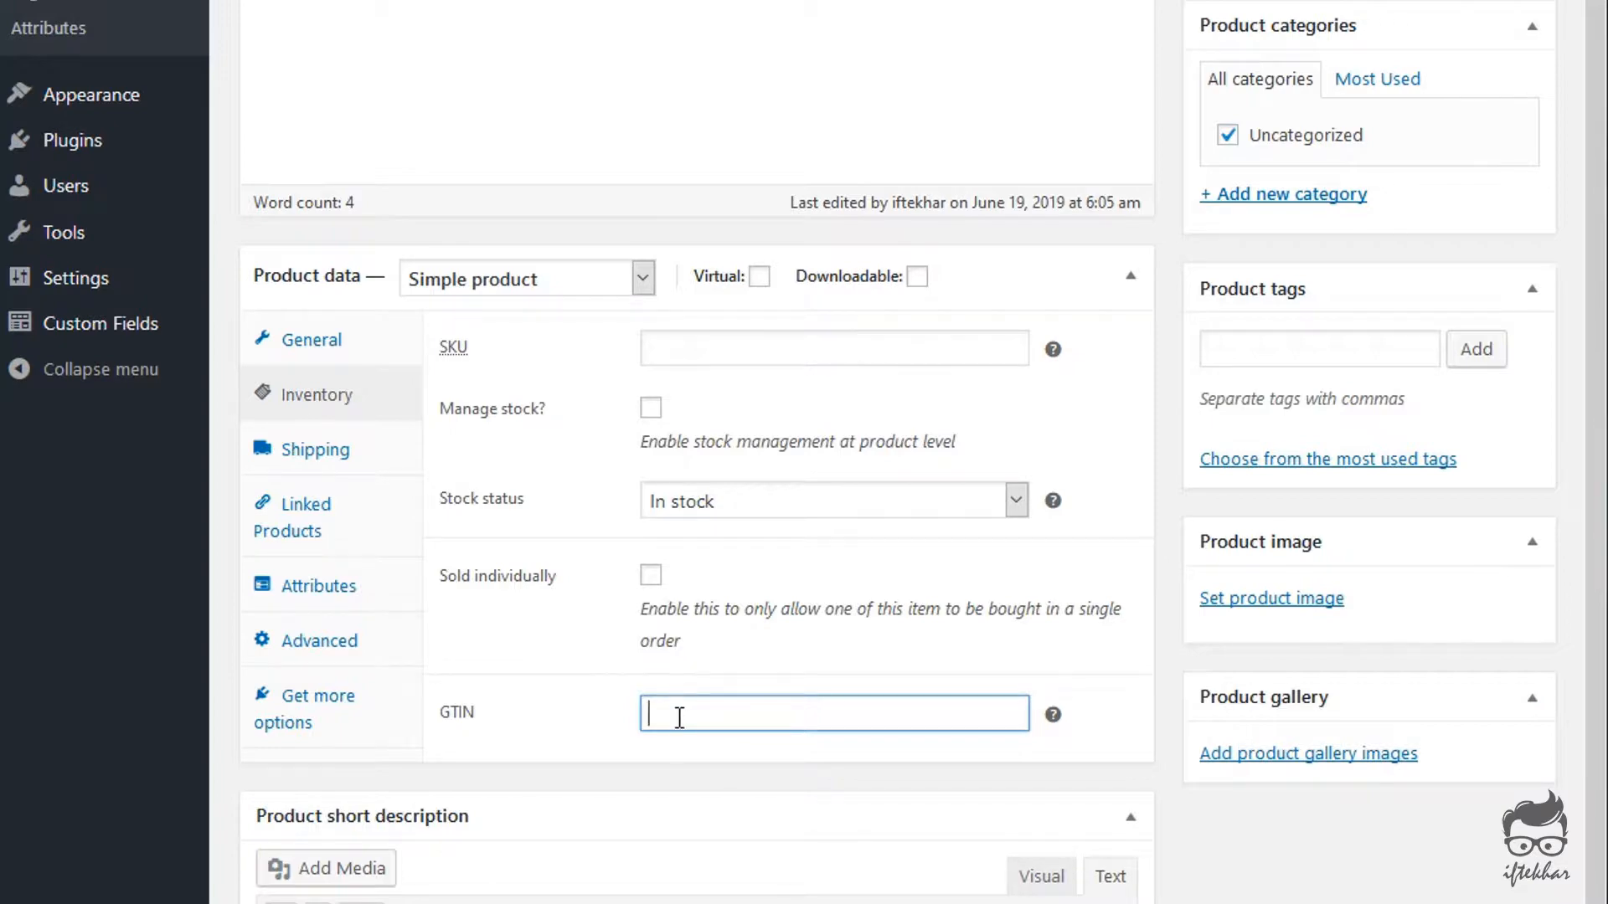
pyautogui.write('898989898')
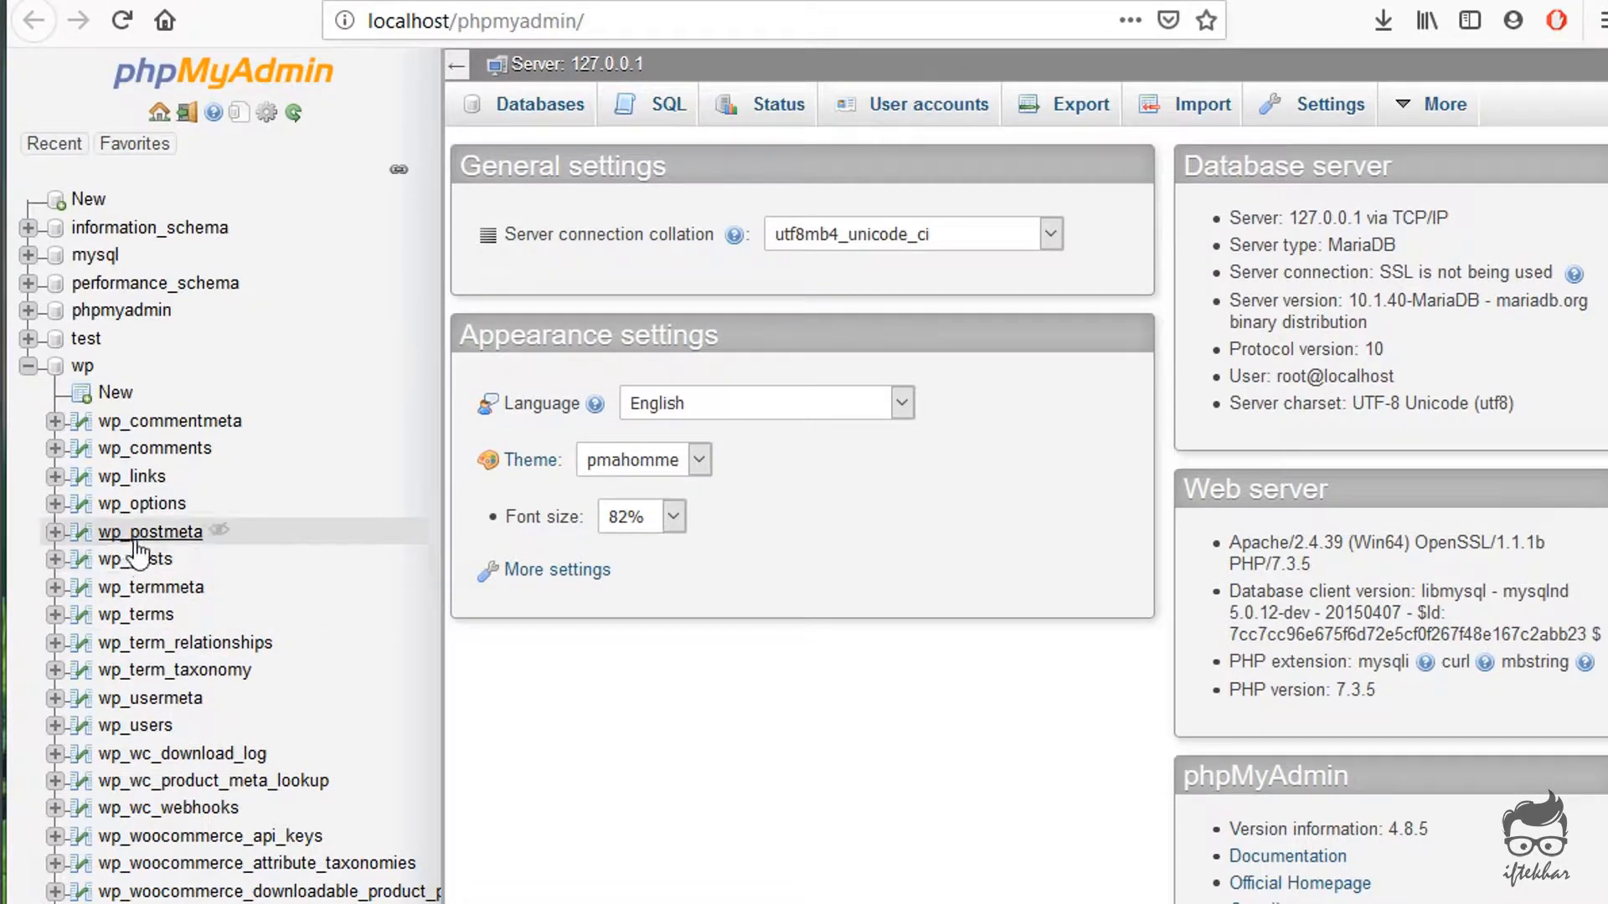
# Open wp_postmeta from the wp database tree in phpMyAdmin.
pyautogui.click(150, 532)
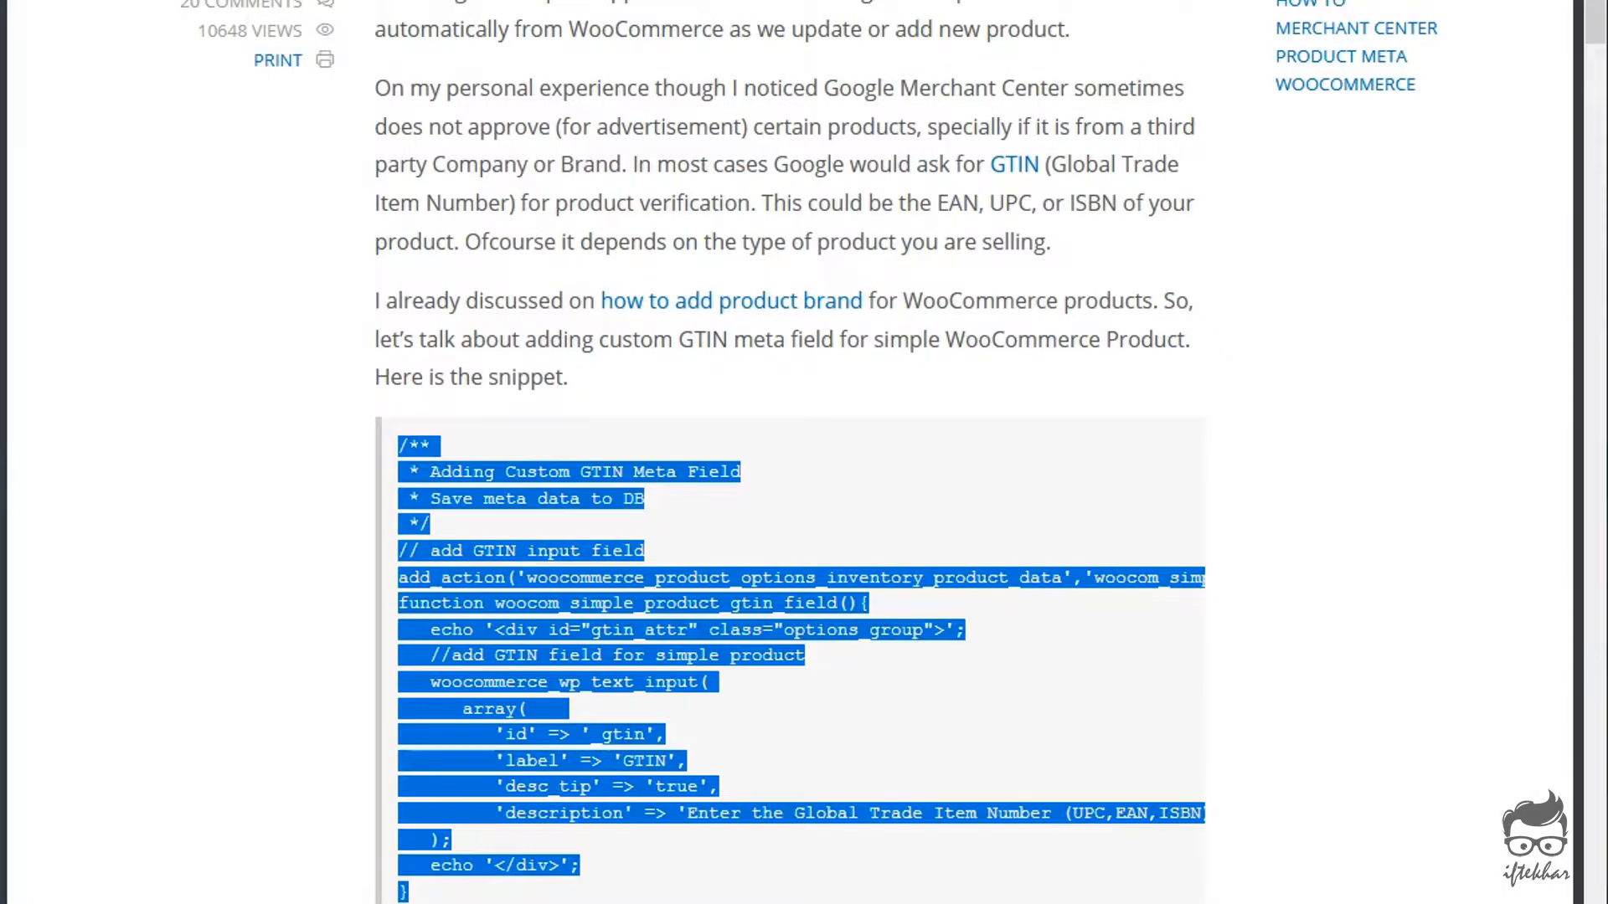
pyautogui.scroll(-3)
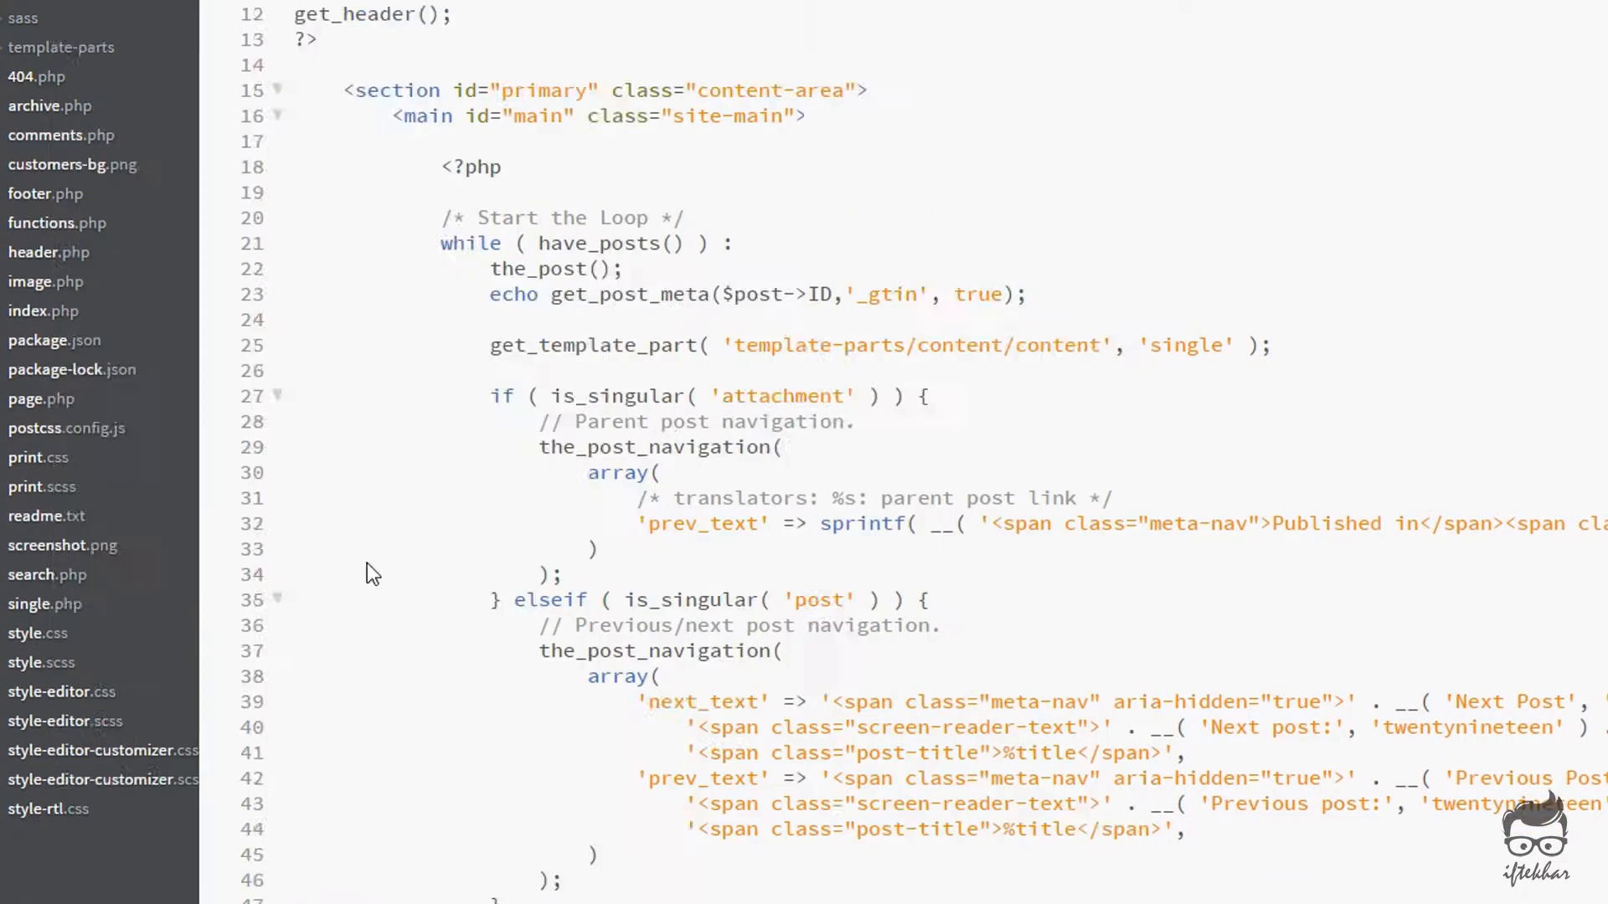
# Begin a '<?p' PHP tag on the blank line inside the single-product template's loop.
pyautogui.scroll(-3)
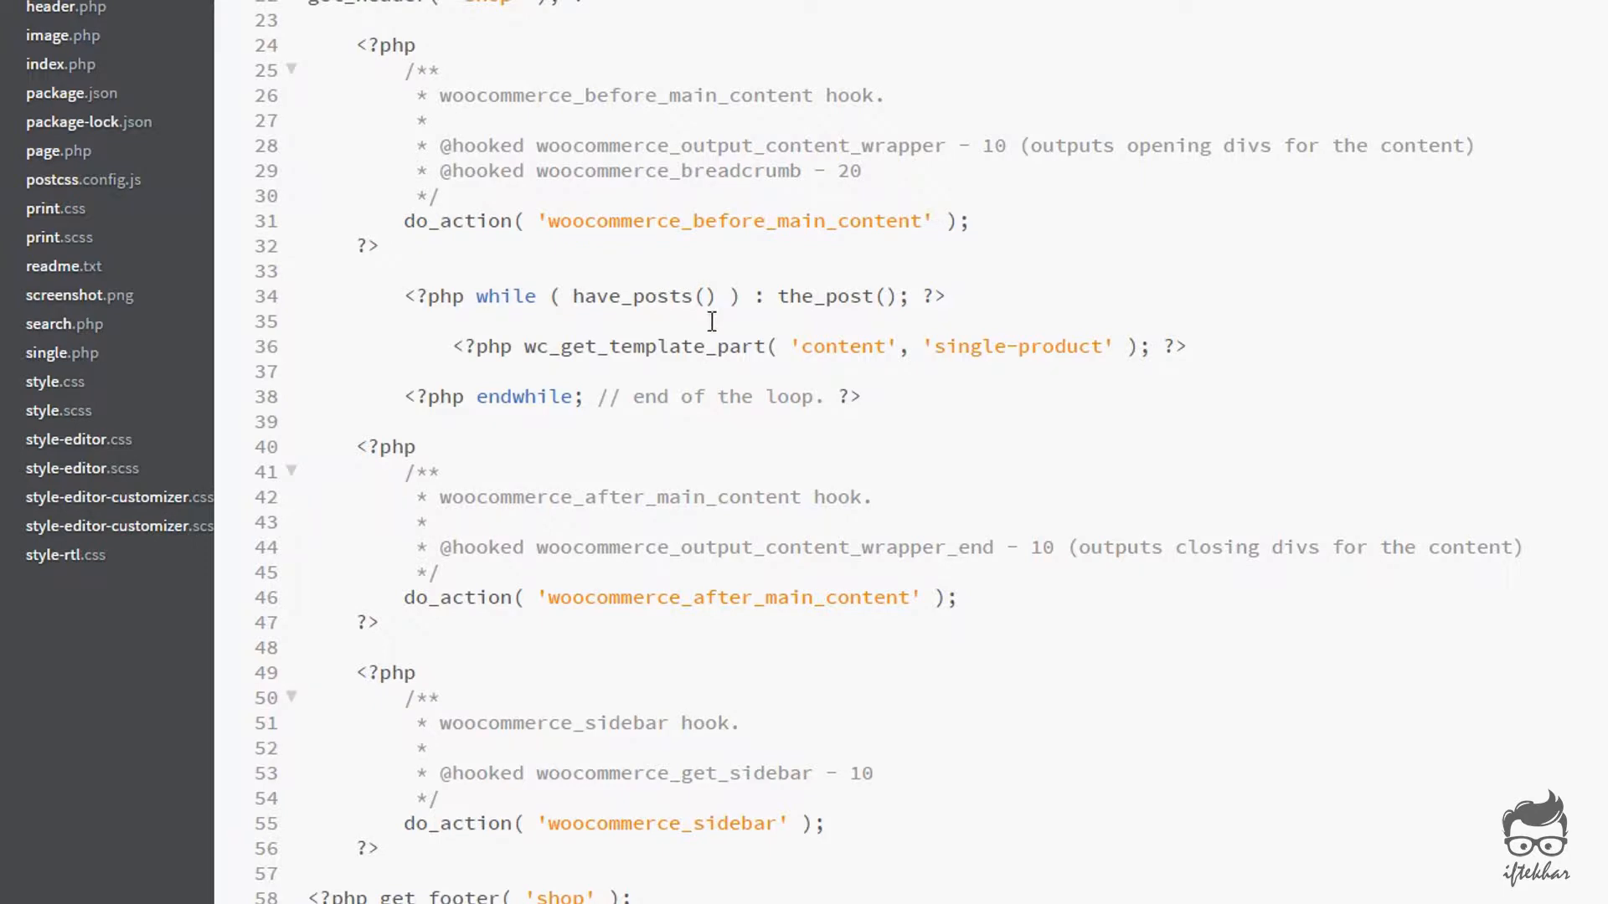
pyautogui.moveTo(616, 399)
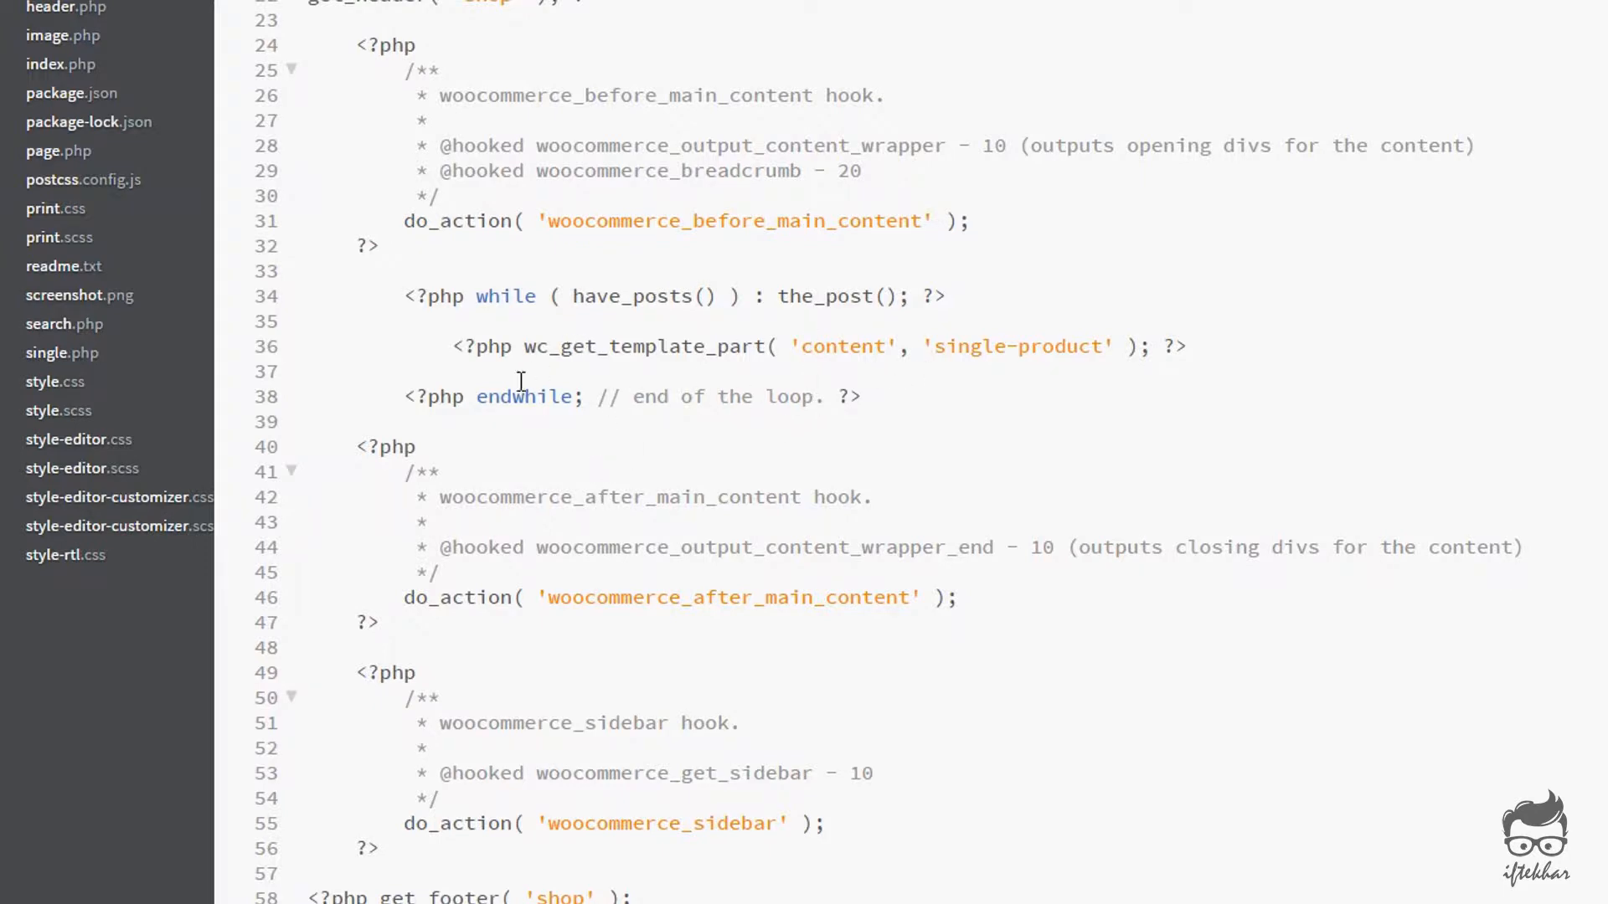
pyautogui.click(307, 371)
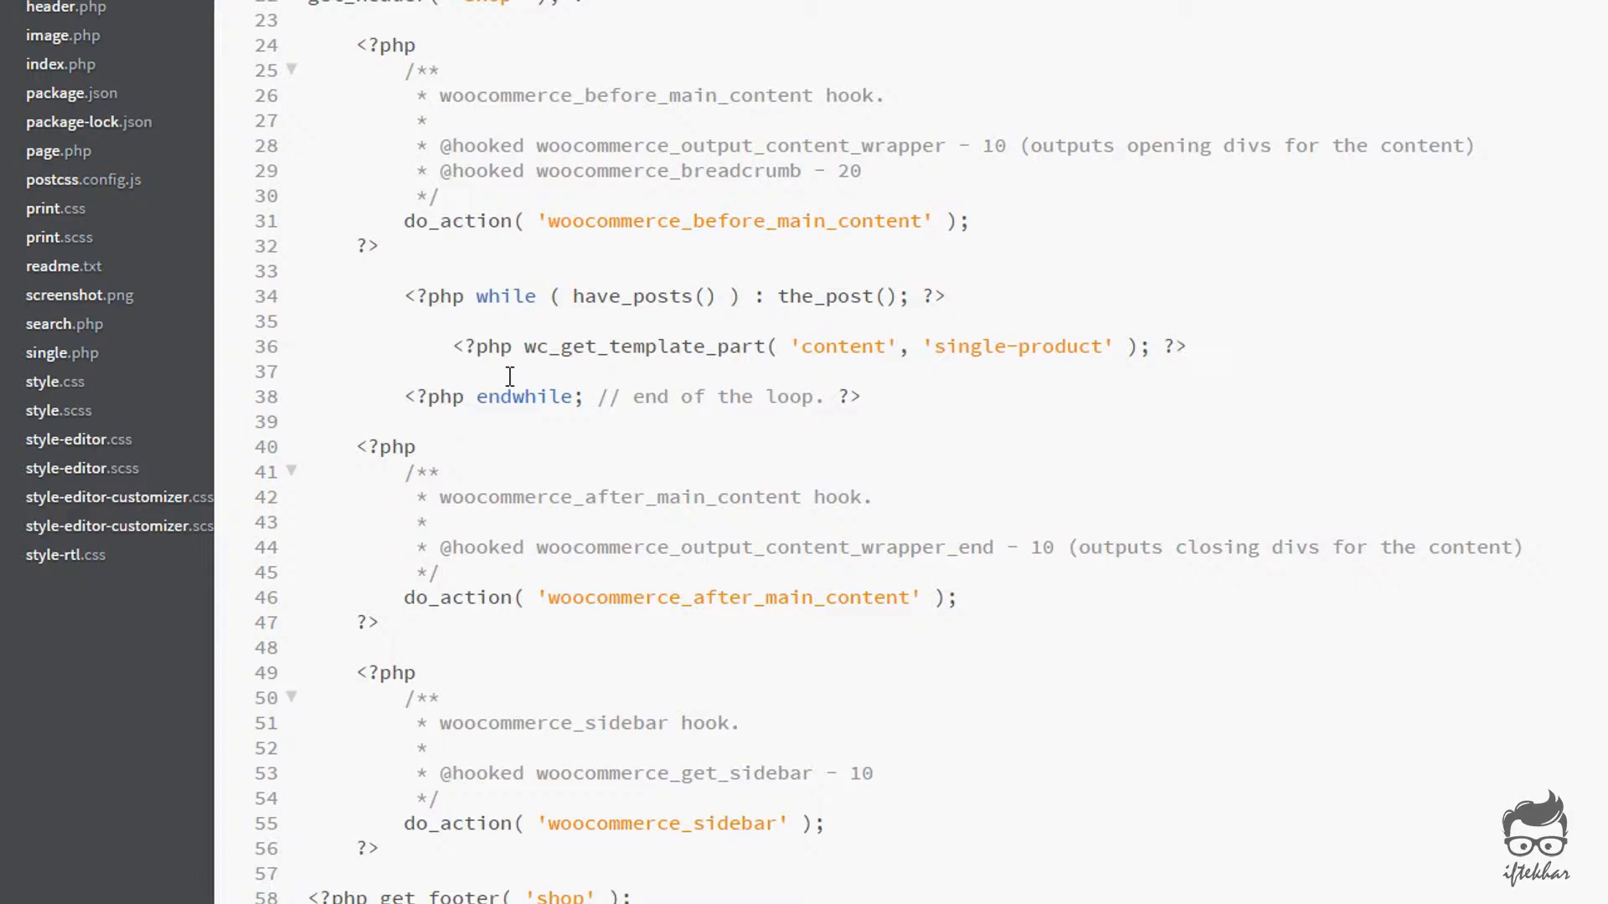
pyautogui.write('<?p')
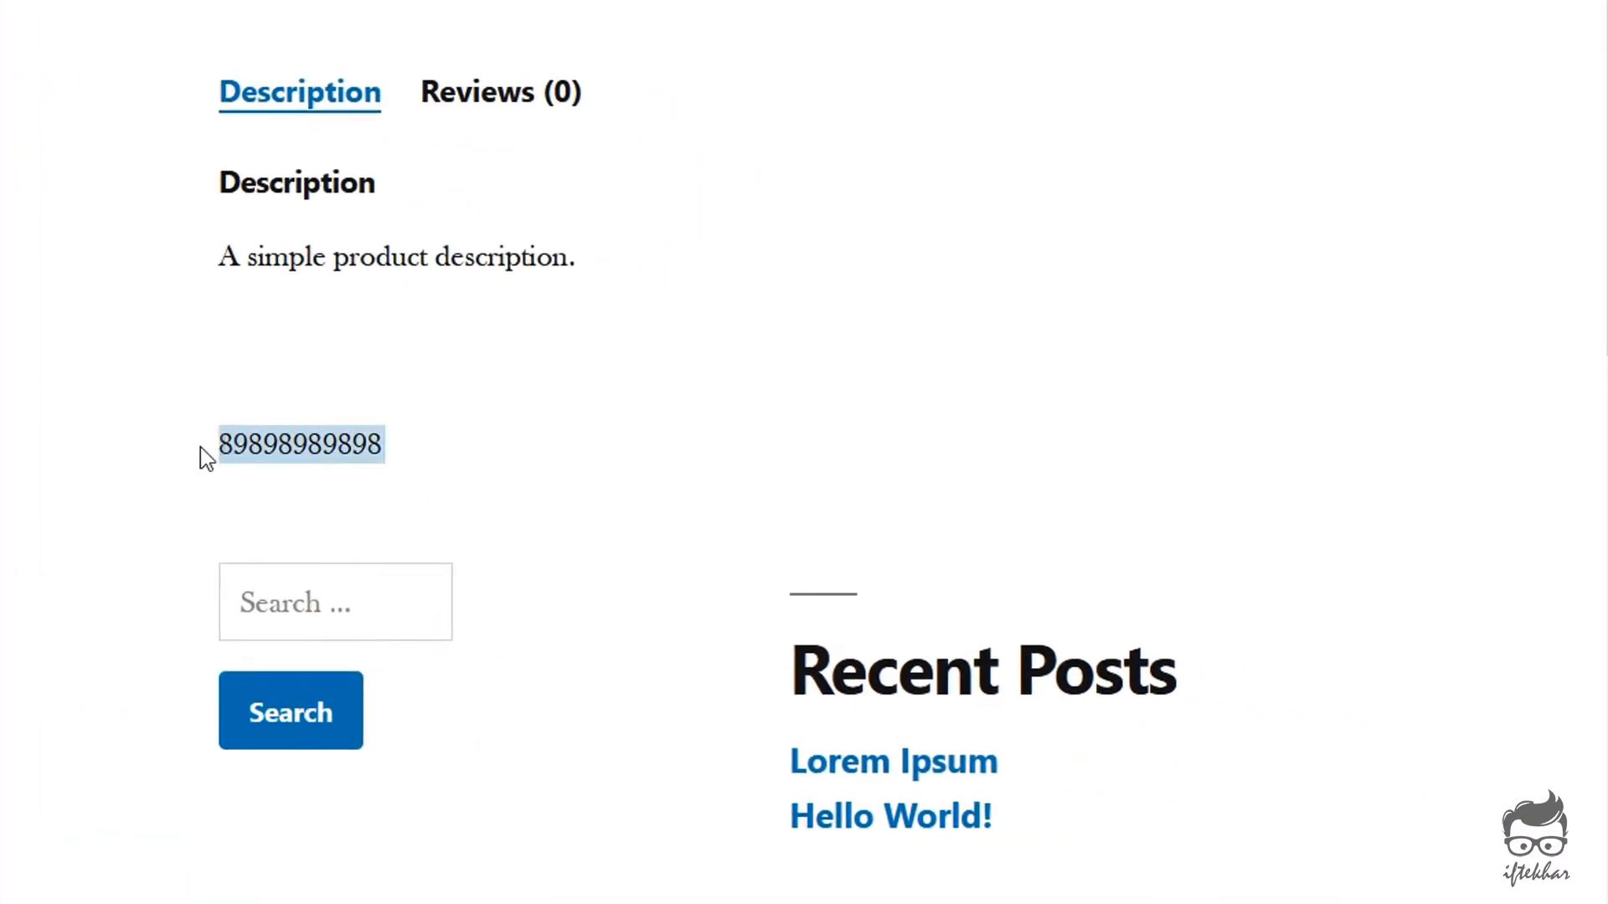
pyautogui.moveTo(554, 423)
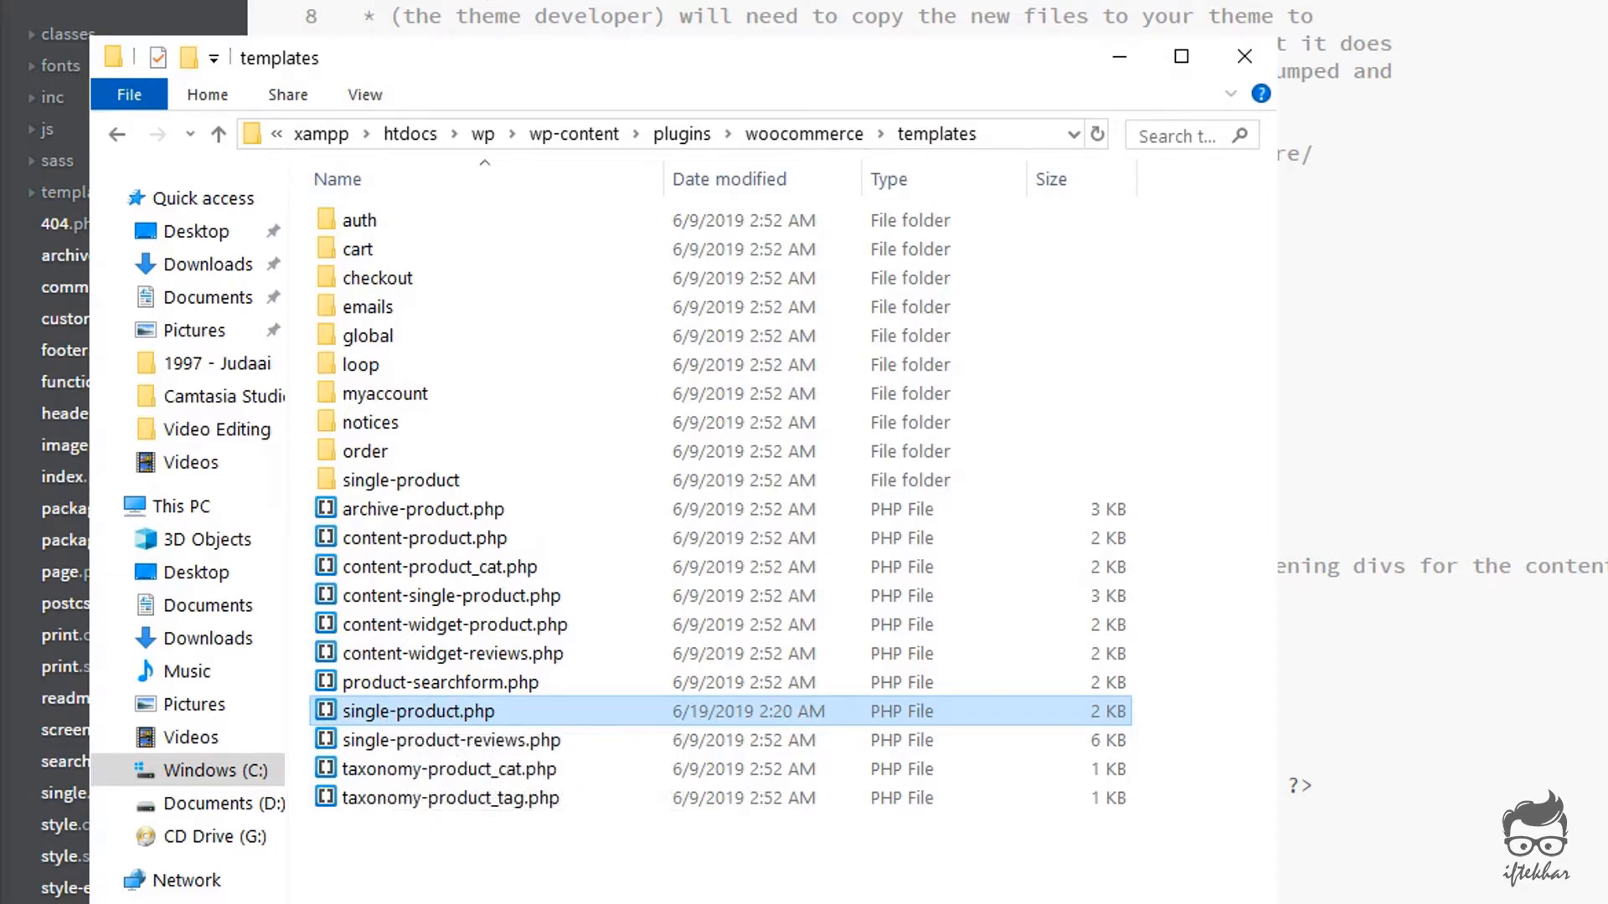
# Select single-product.php in the WooCommerce plugin's templates folder.
pyautogui.click(1244, 56)
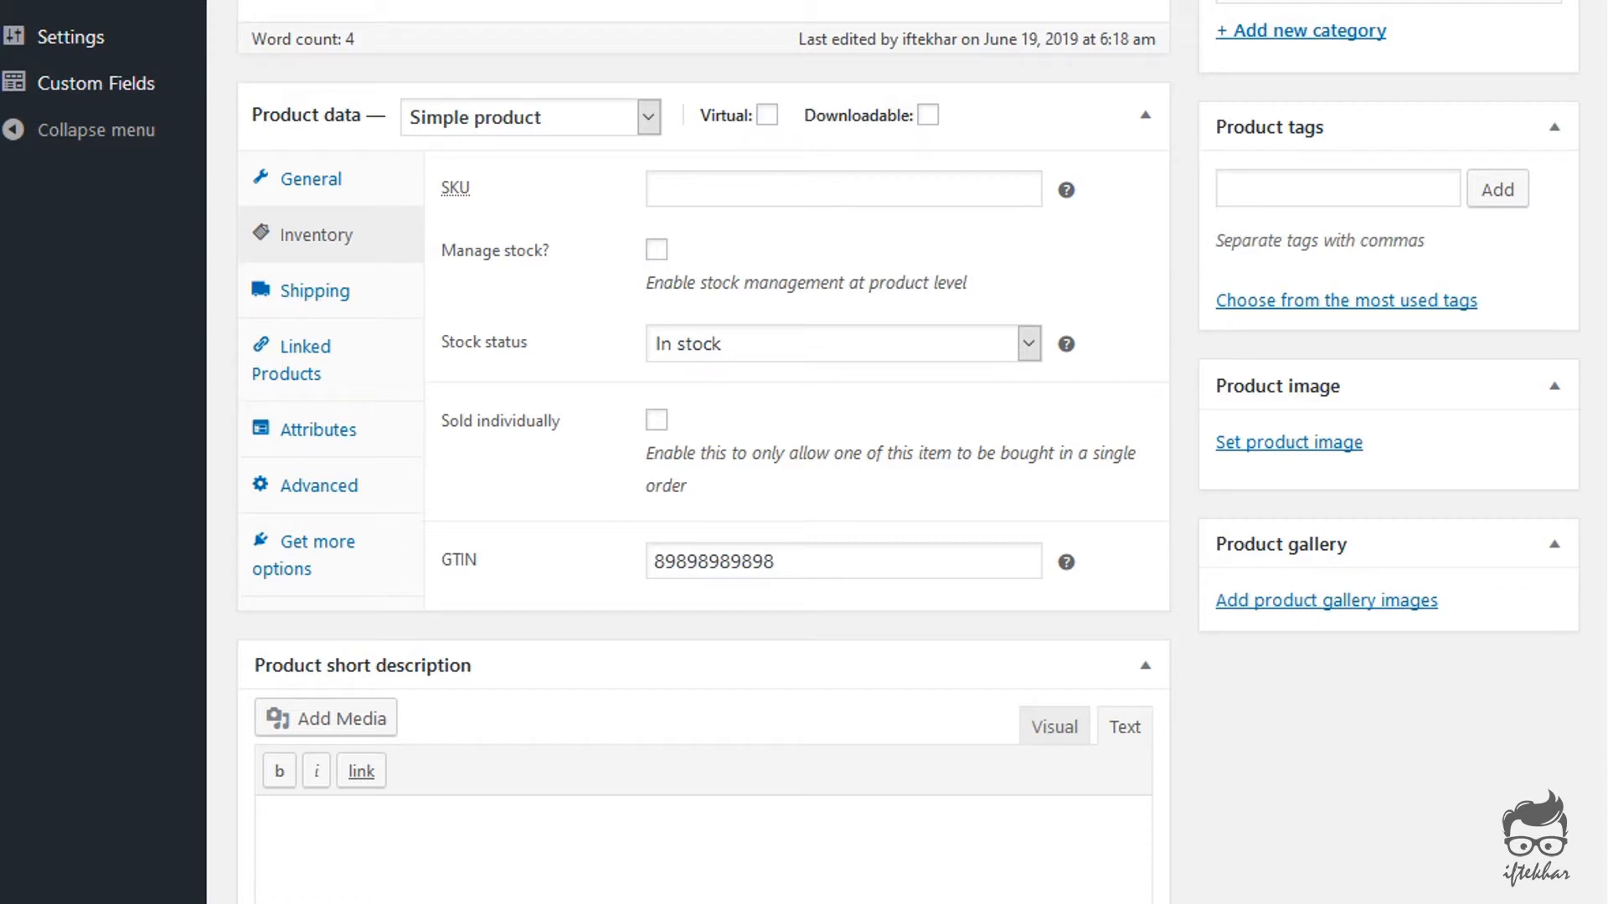
pyautogui.moveTo(899, 302)
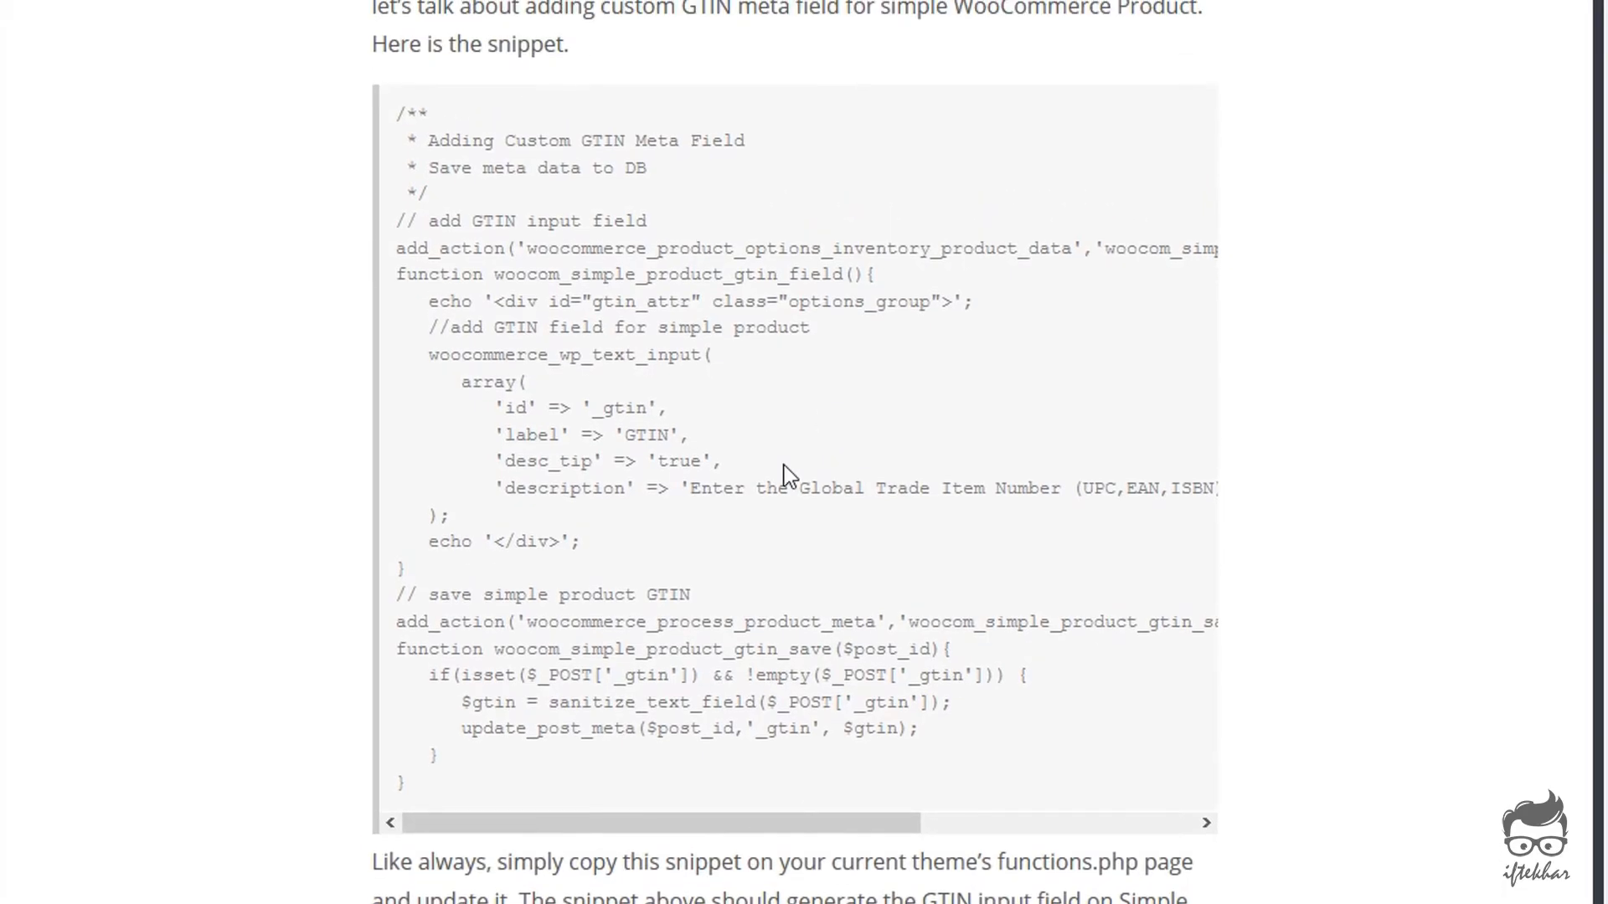
pyautogui.moveTo(758, 237)
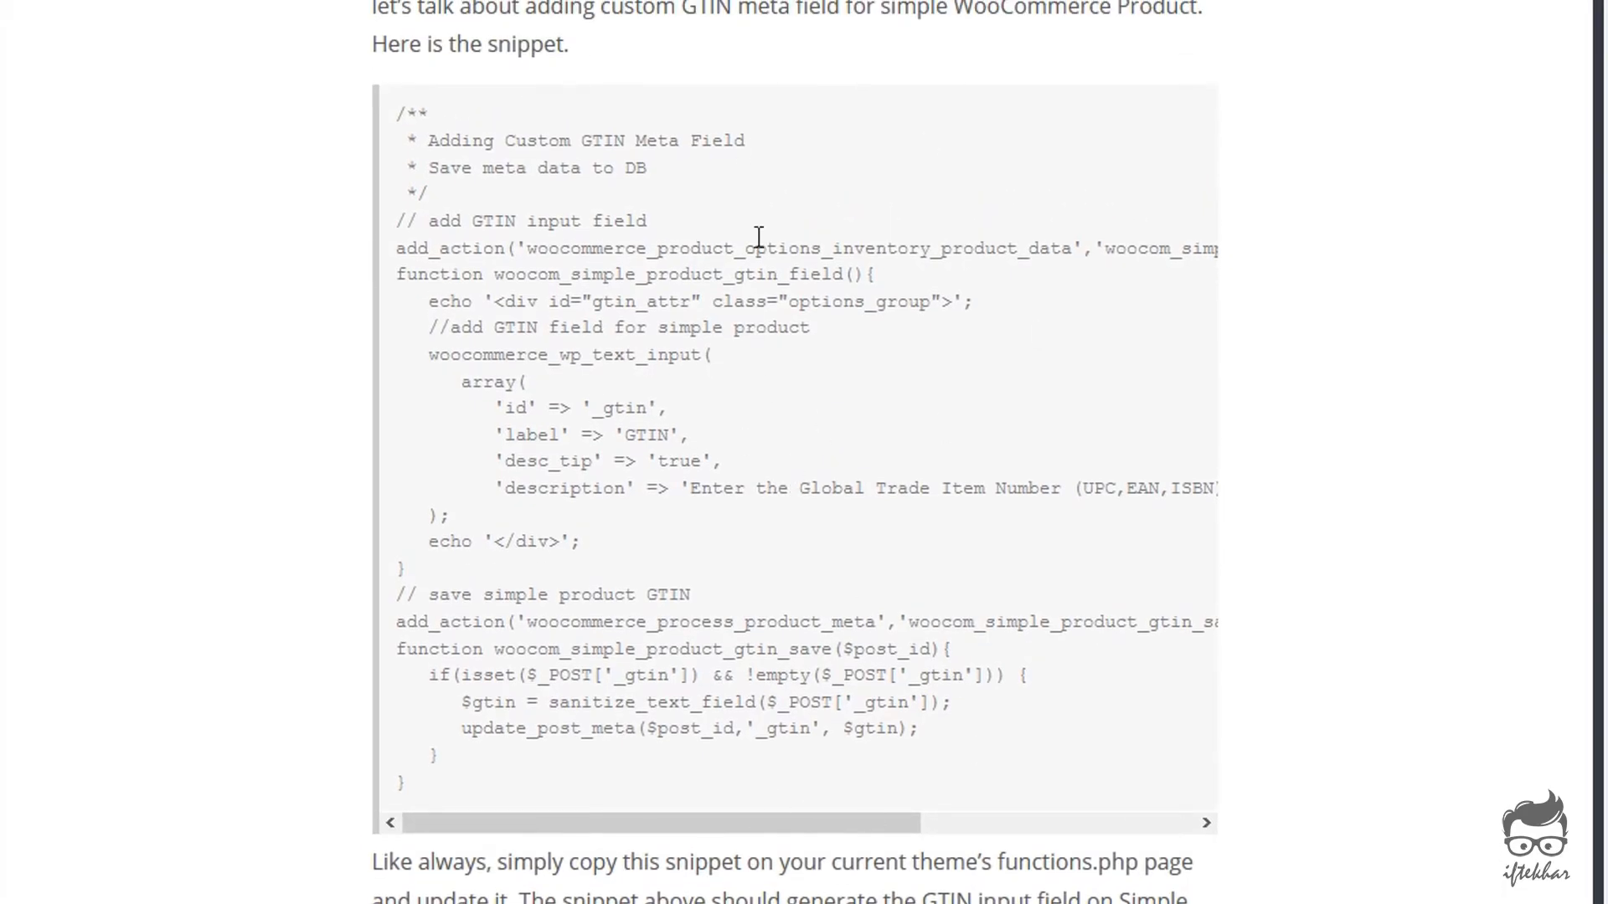
pyautogui.moveTo(372, 43); pyautogui.dragTo(402, 784)
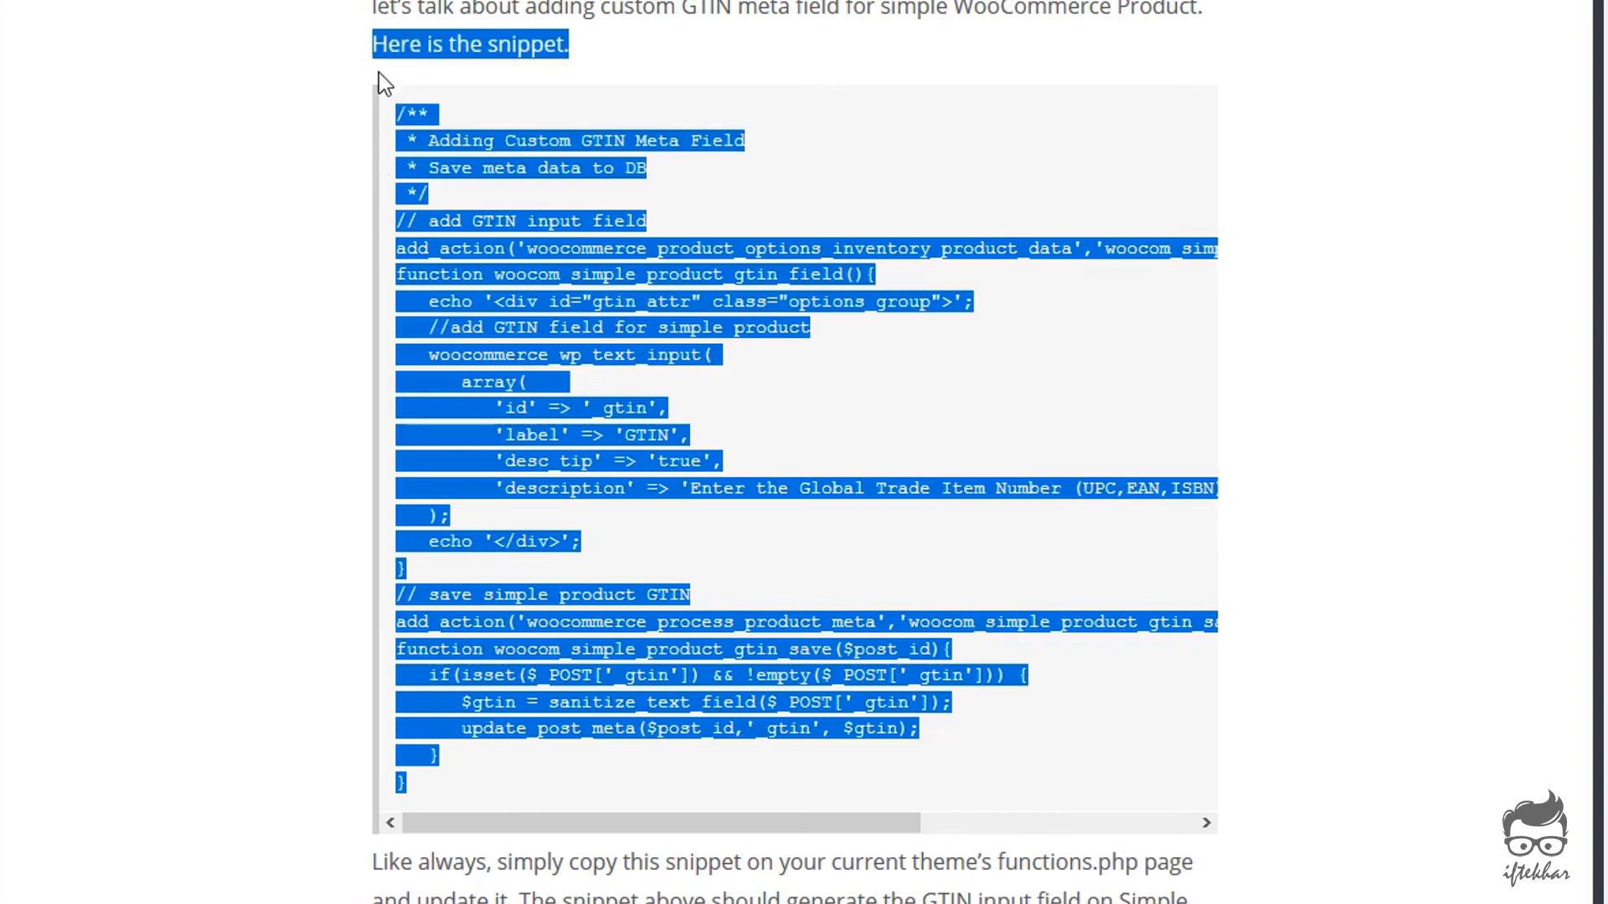
pyautogui.click(1038, 675)
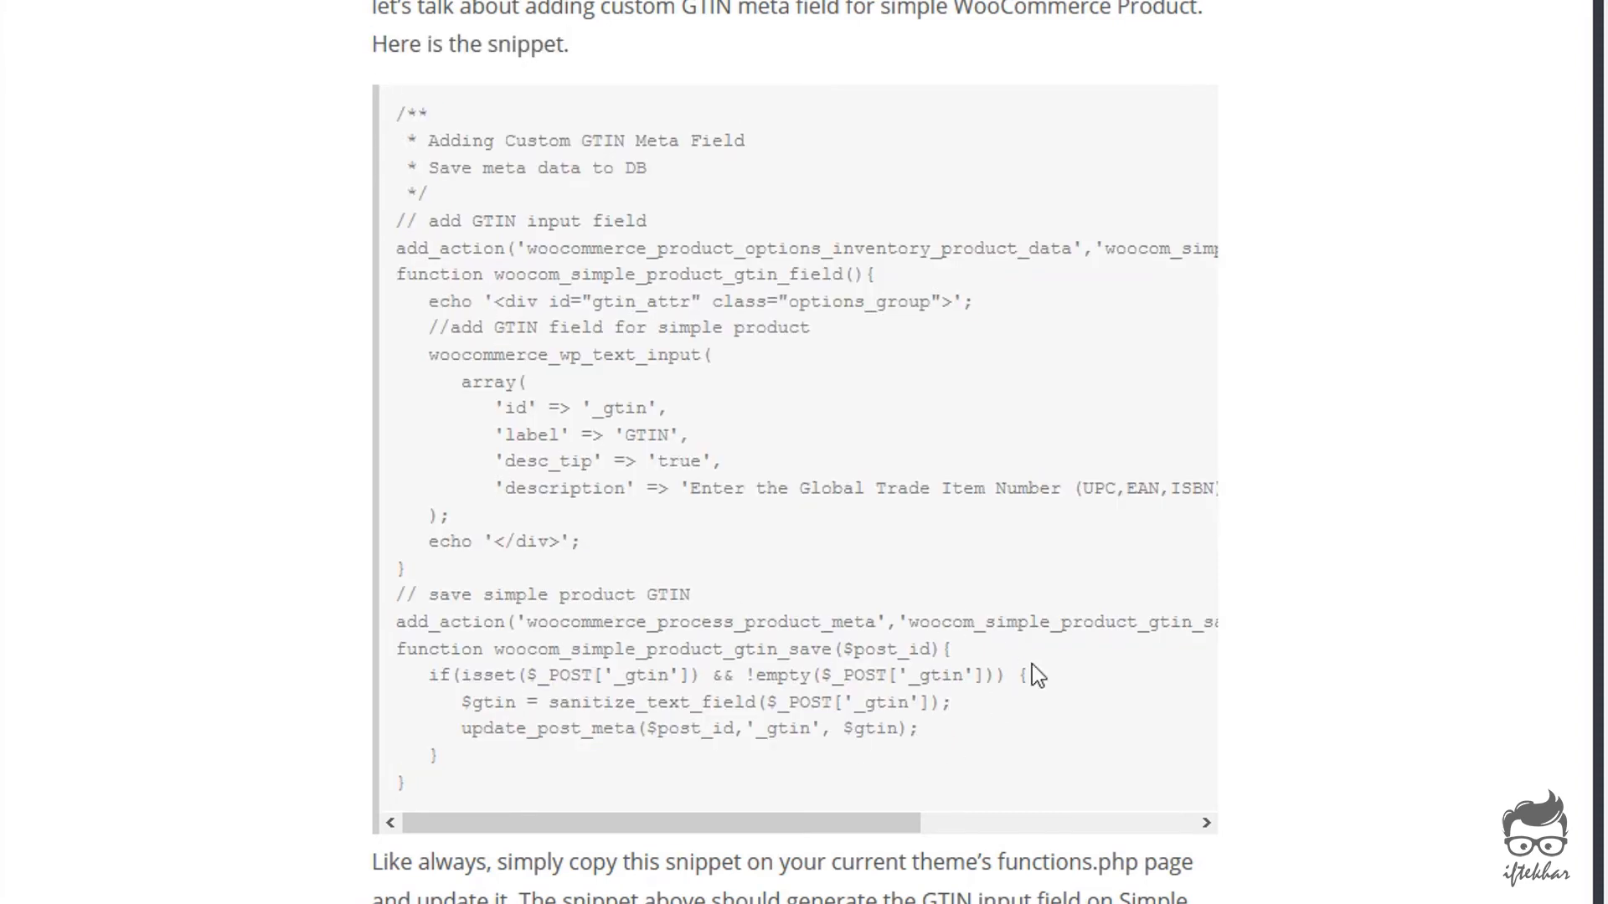
pyautogui.moveTo(759, 598)
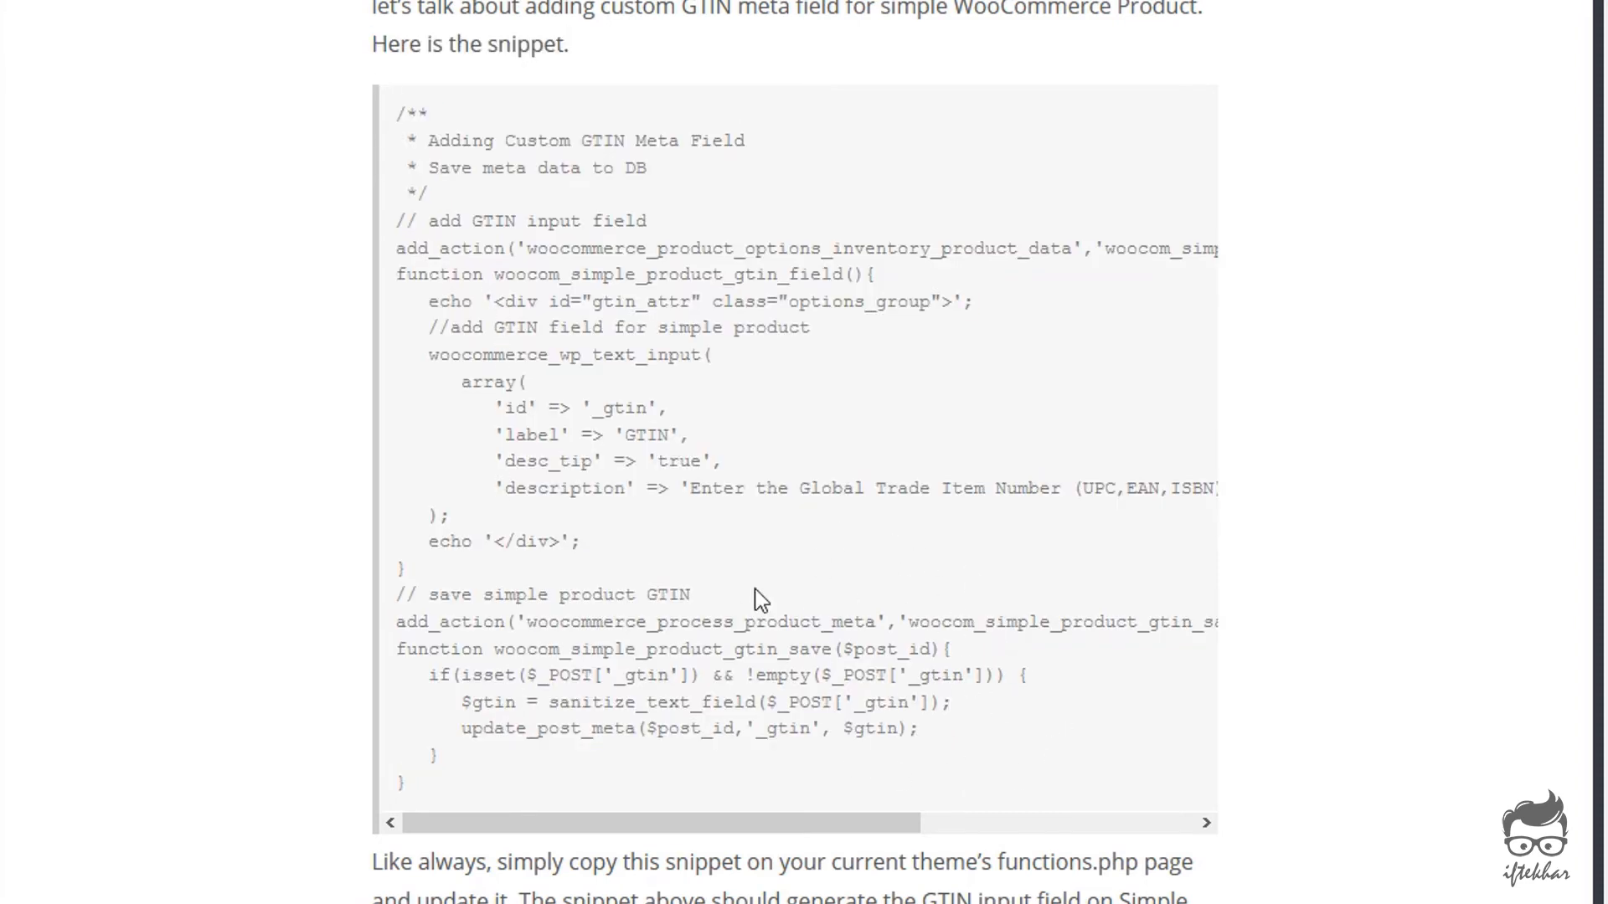